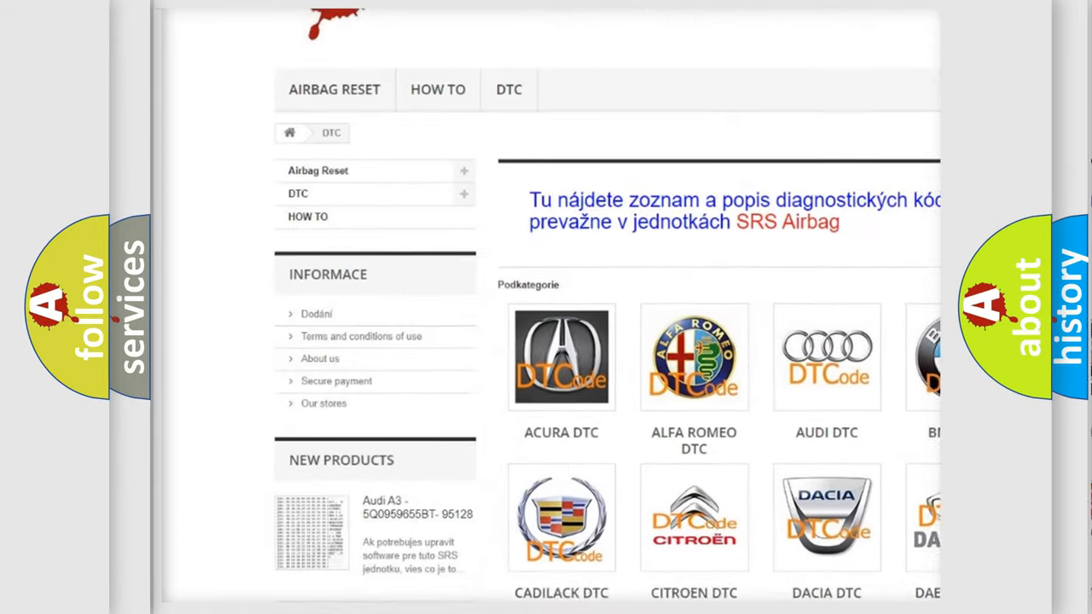
{"action": "scroll", "scroll_direction": "down", "scroll_amount": 3}
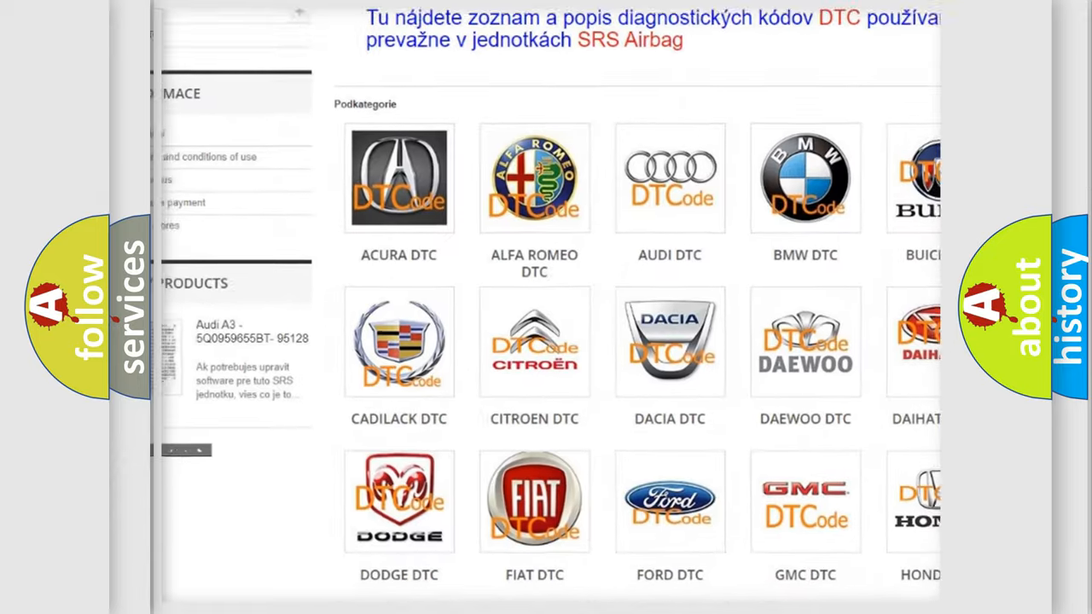